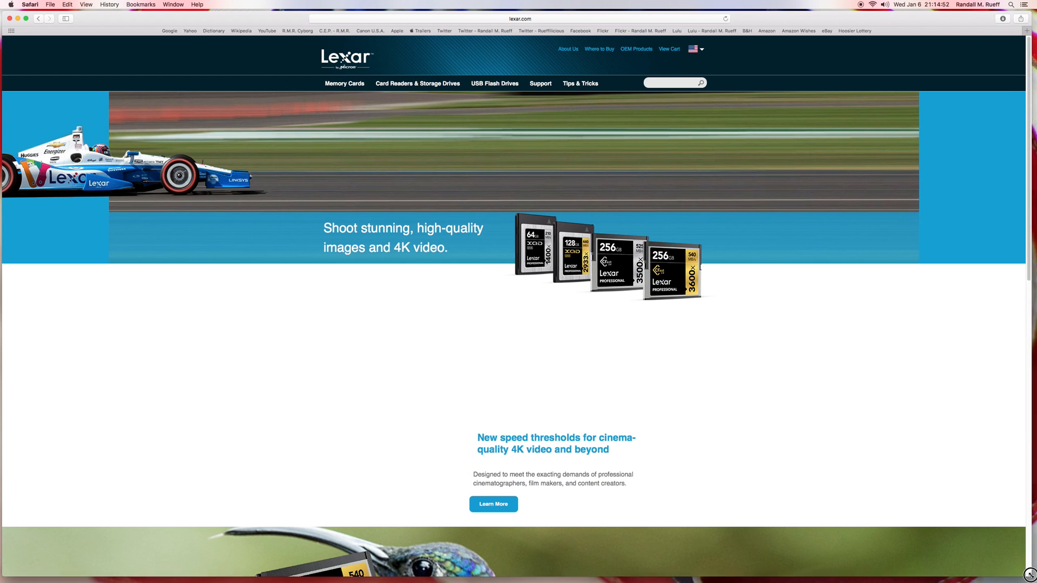
- Bring up the Lexar homepage in Safari and start opening the memory card categories
left_click(913, 4)
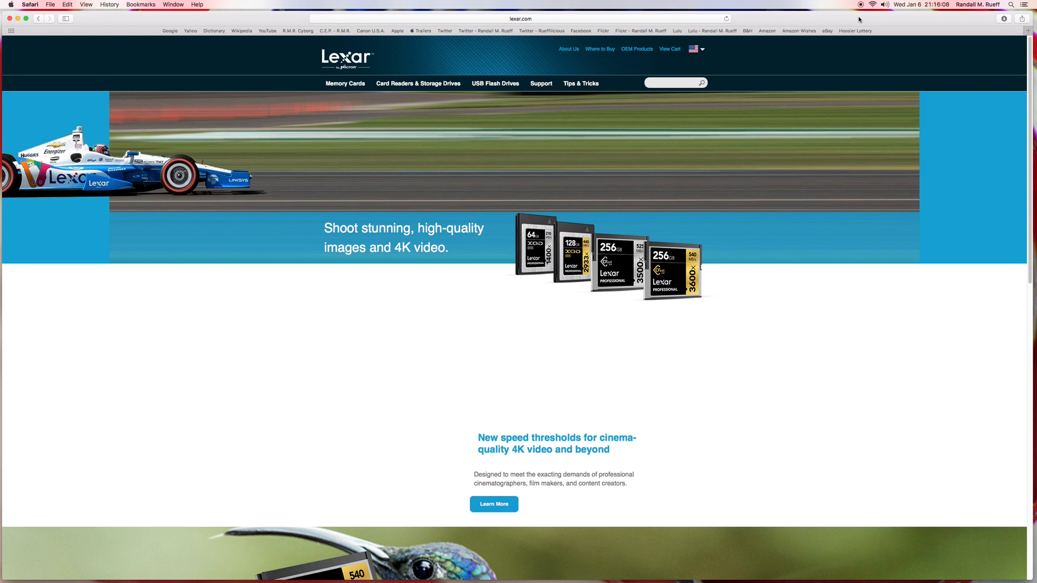
mouse_move(559, 266)
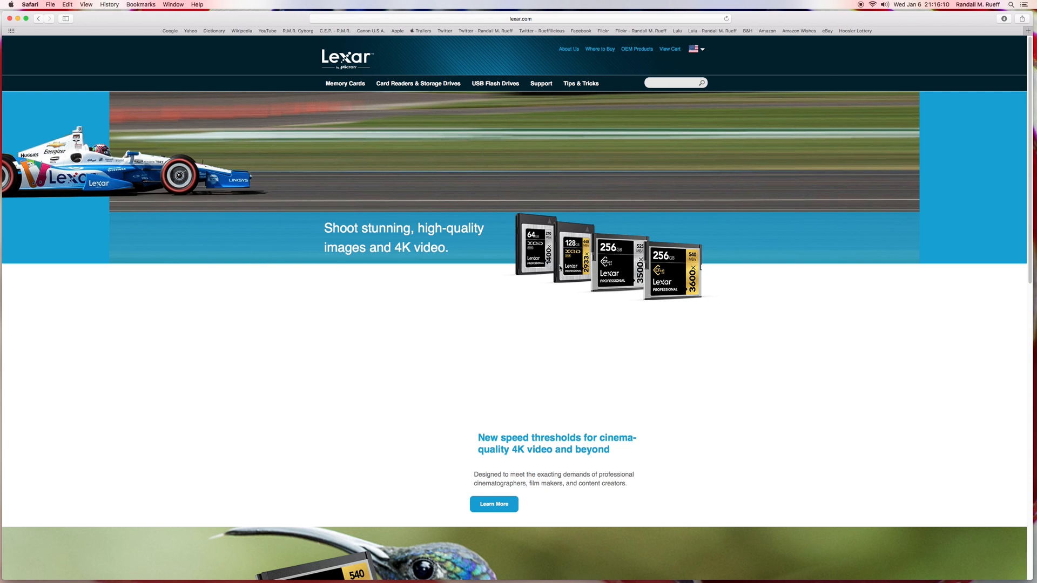
mouse_move(522, 294)
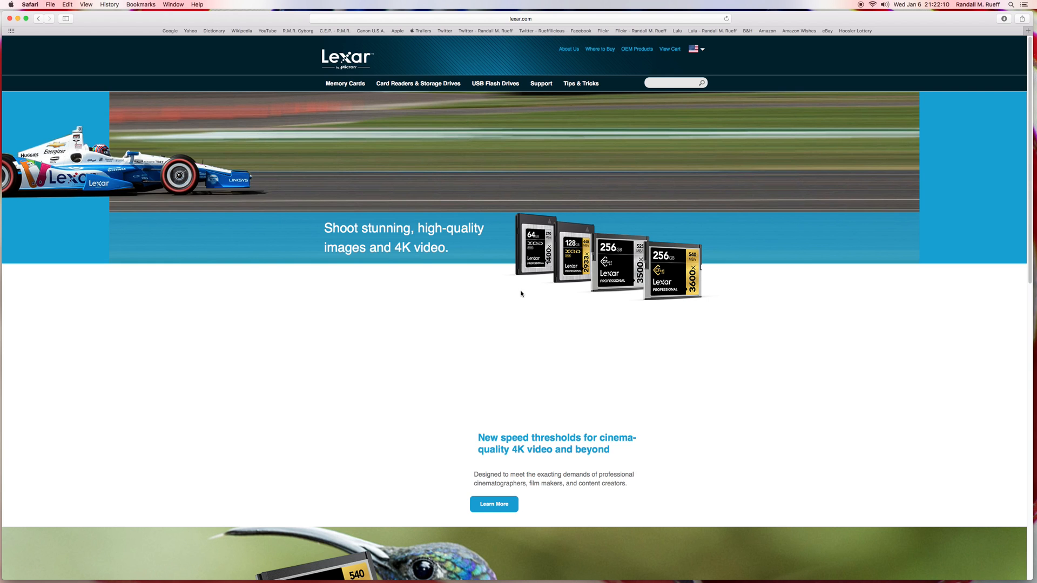
mouse_move(506, 218)
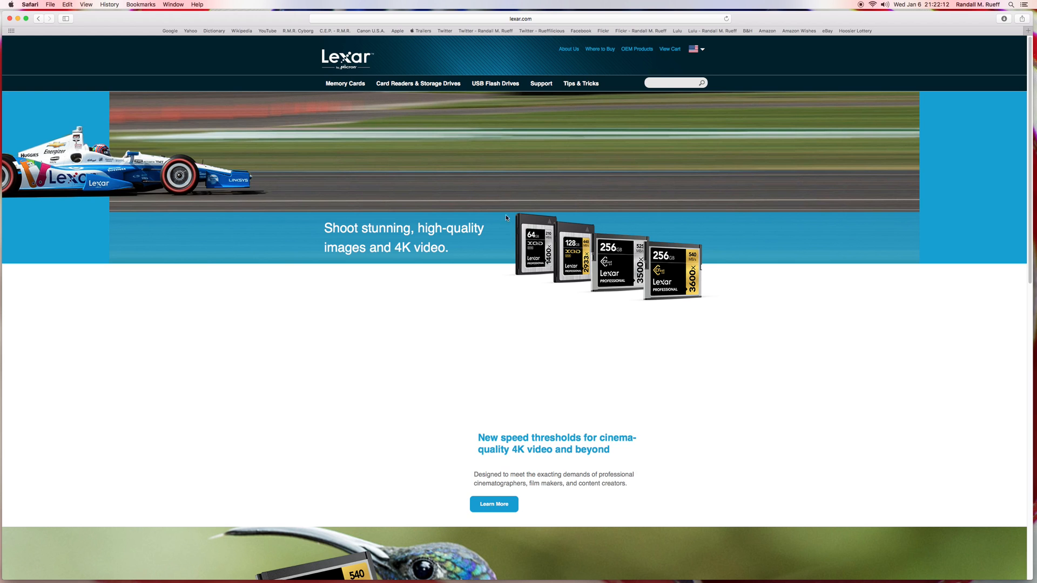
mouse_move(506, 204)
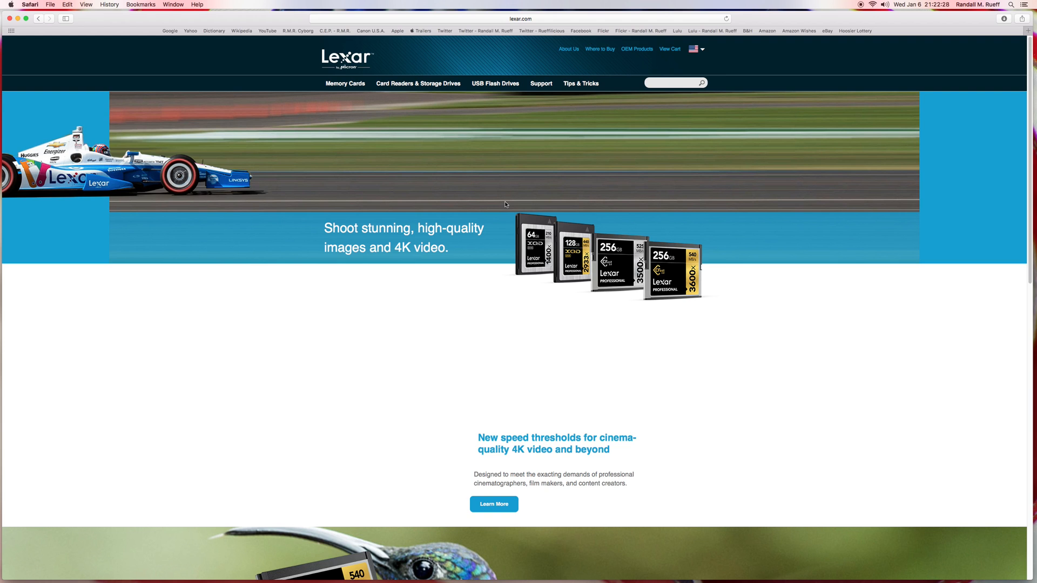
left_click(344, 84)
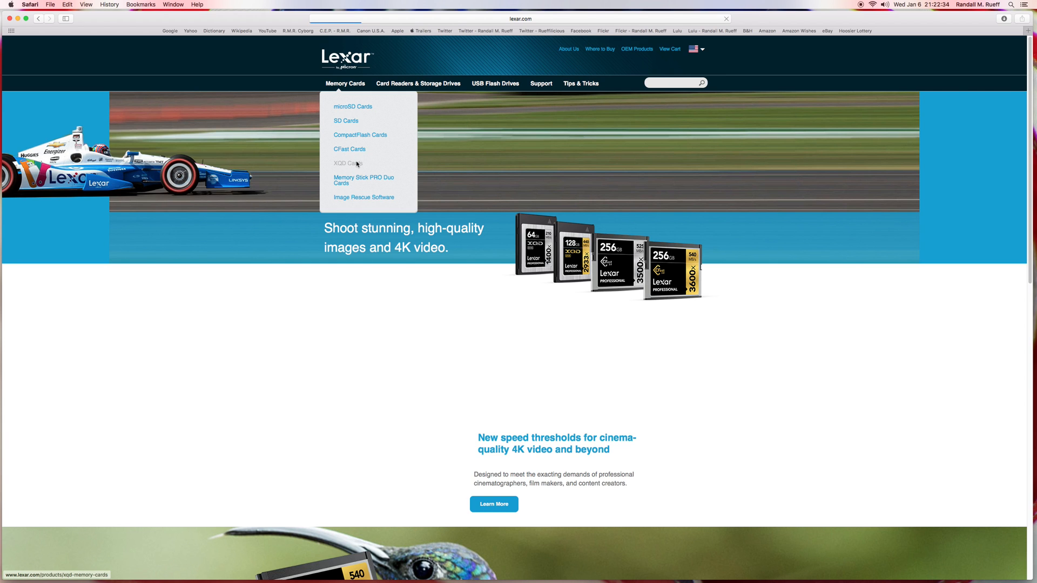
- Open the XQD Cards listing showing the Professional 2933x and 1400x XQD 2.0 cards
left_click(348, 163)
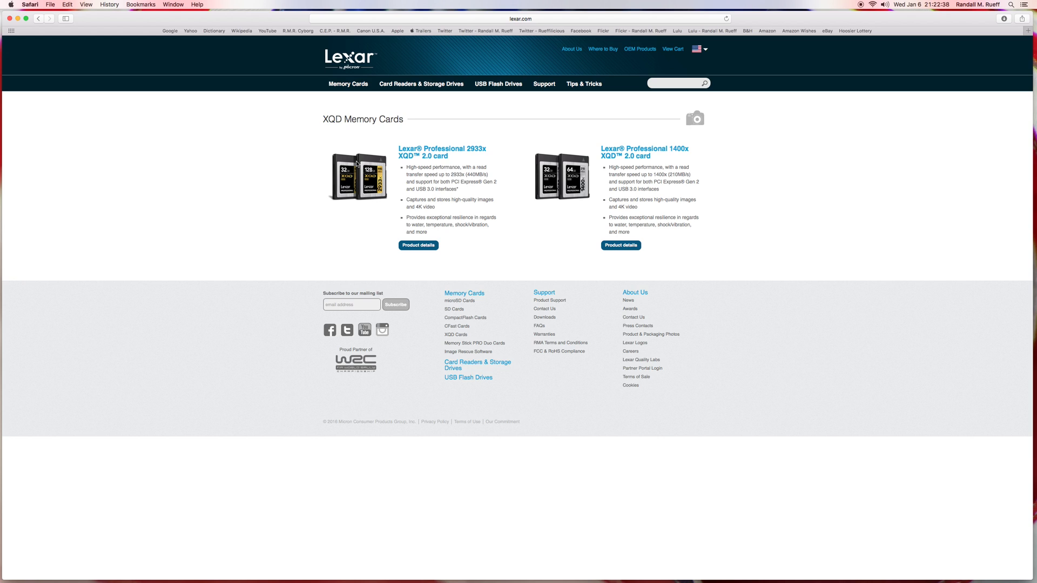
mouse_move(388, 168)
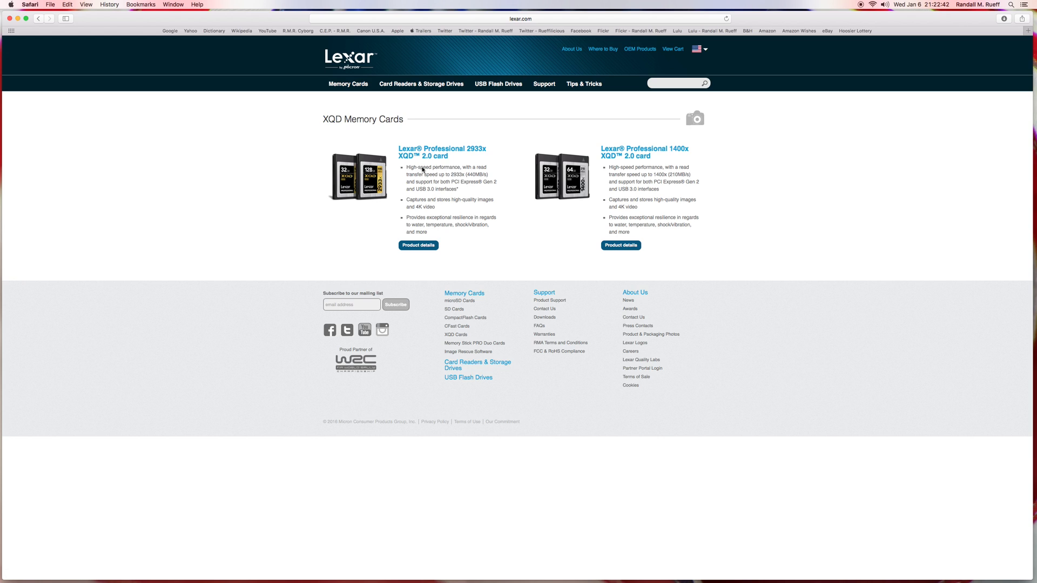
mouse_move(519, 171)
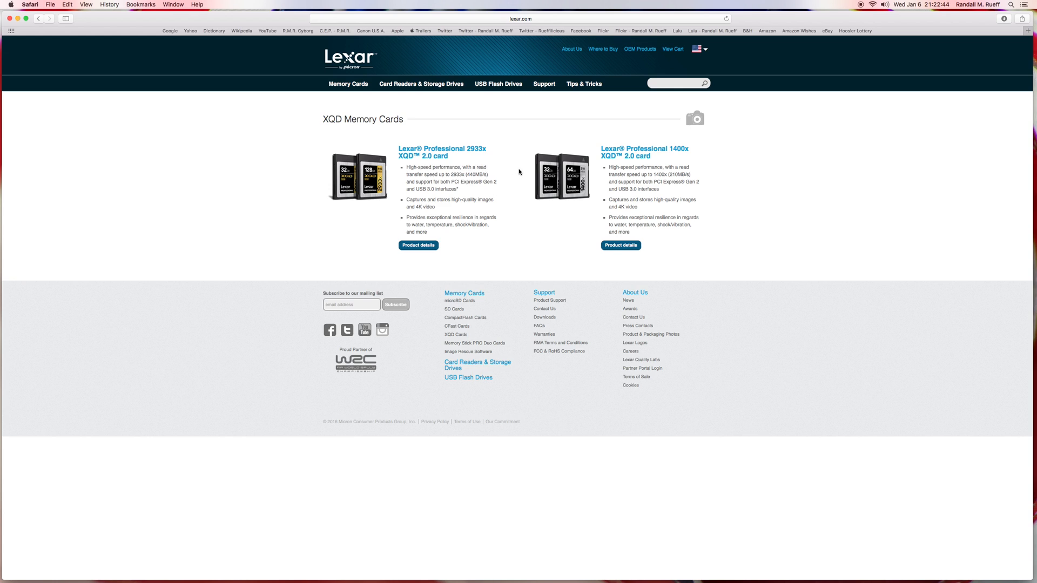
mouse_move(485, 155)
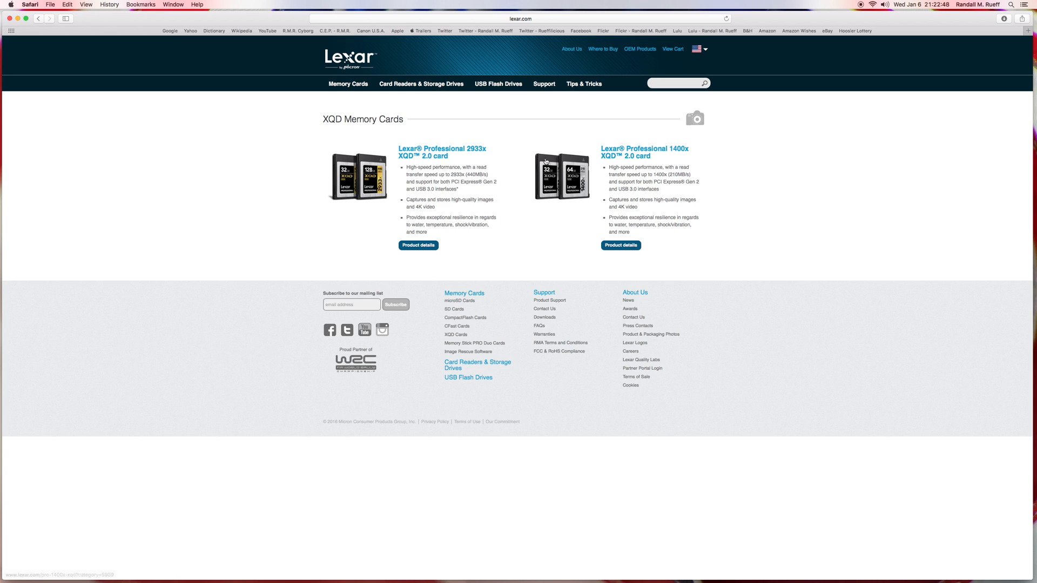
mouse_move(673, 150)
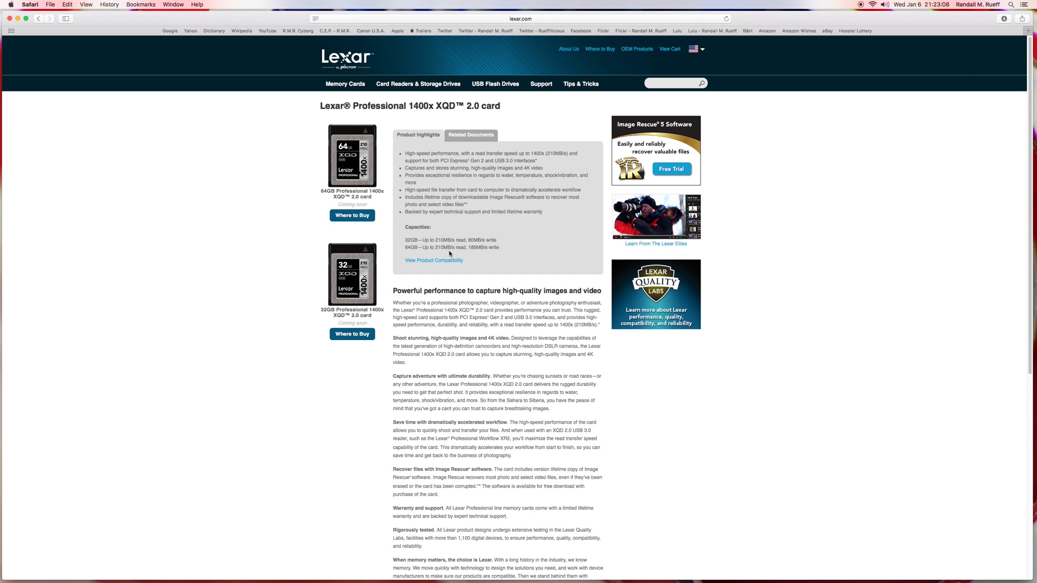
mouse_move(469, 255)
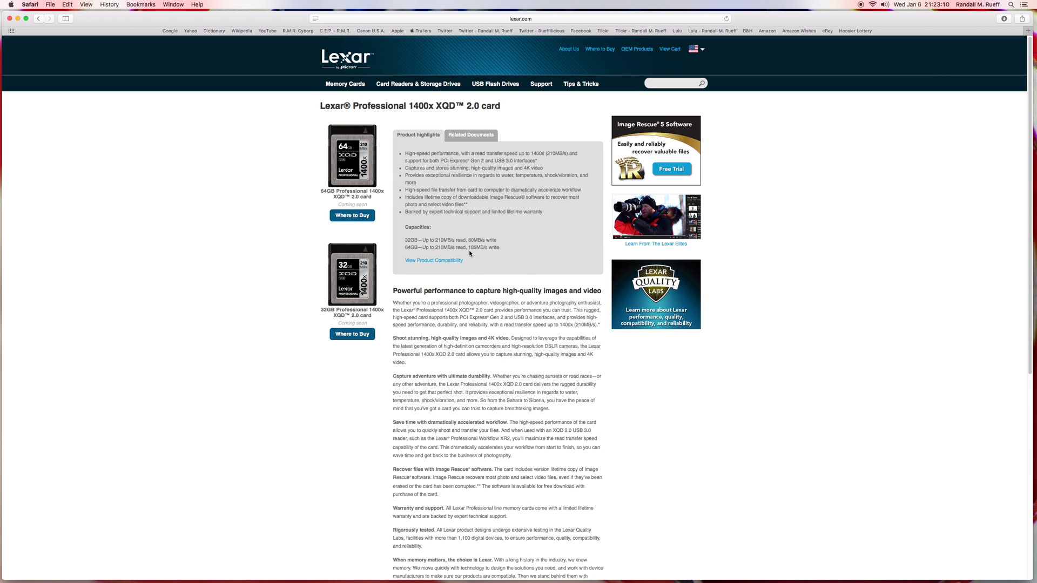
mouse_move(480, 251)
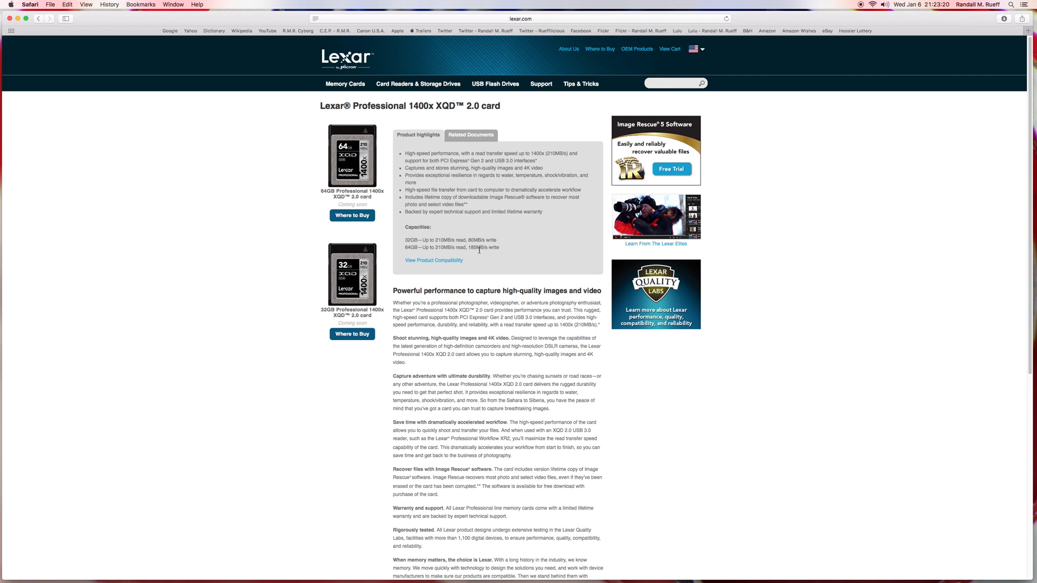
mouse_move(481, 233)
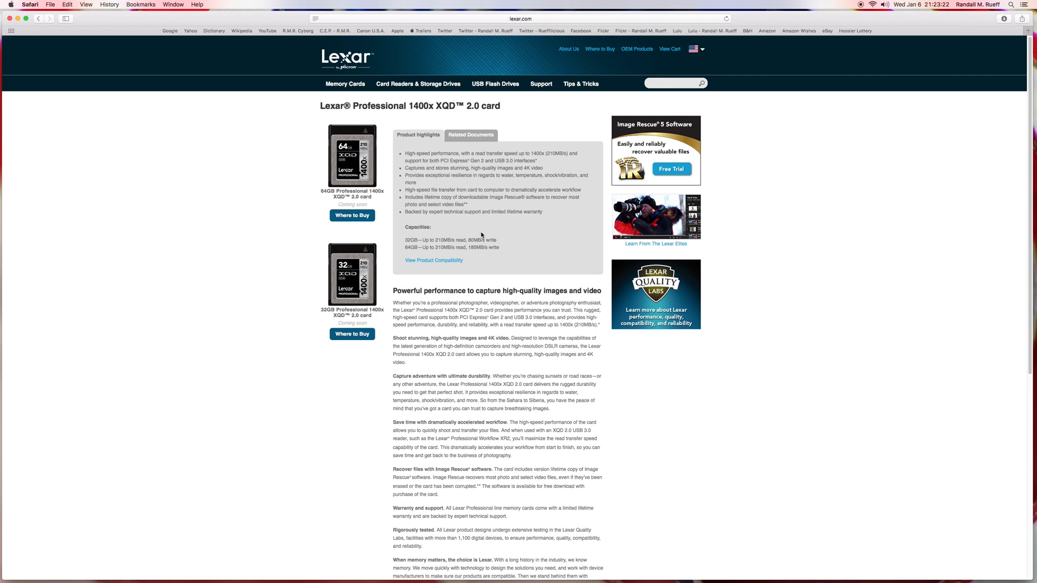
mouse_move(53, 30)
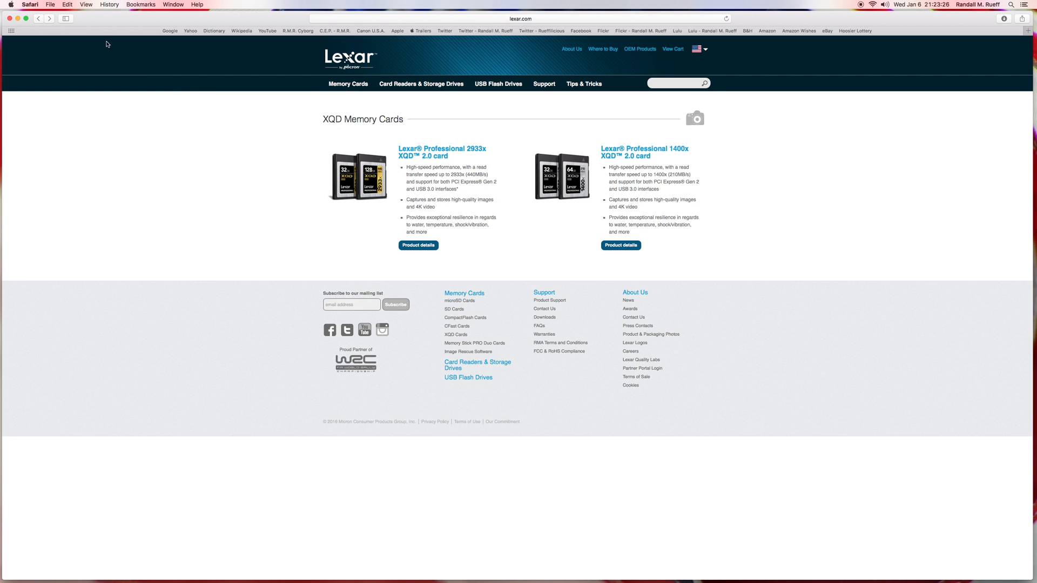
mouse_move(291, 140)
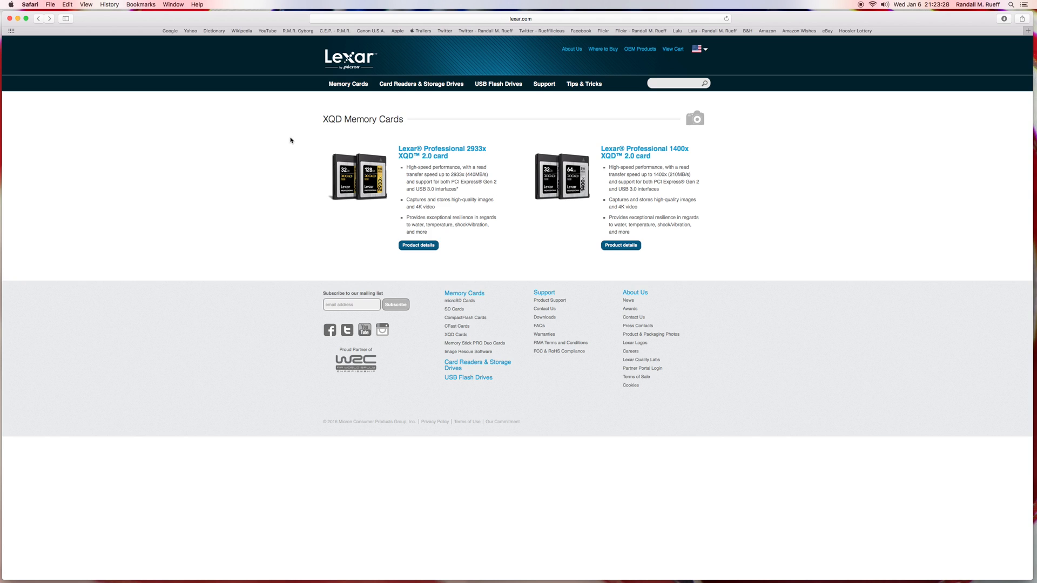
mouse_move(306, 143)
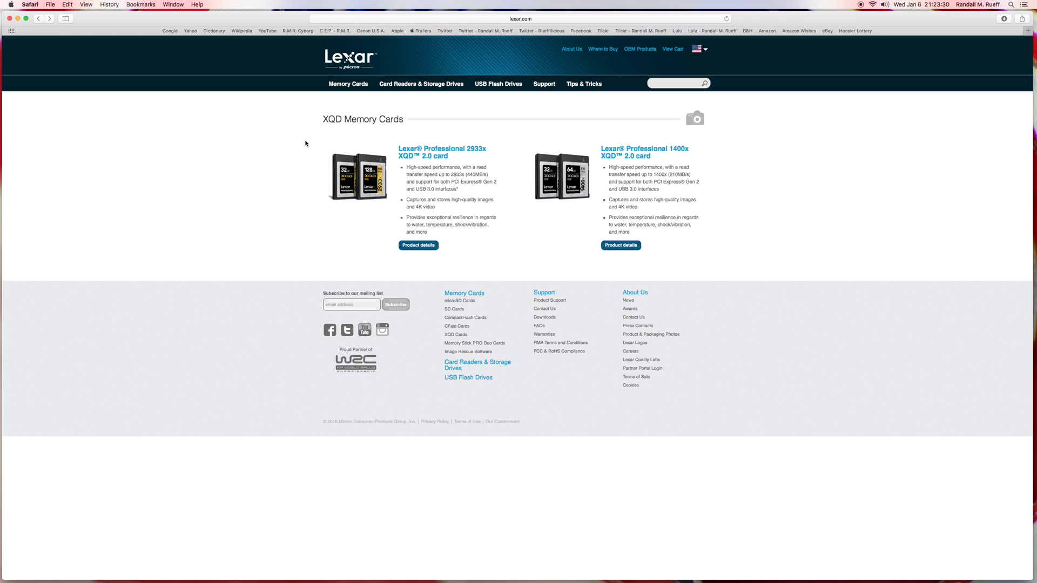
mouse_move(358, 148)
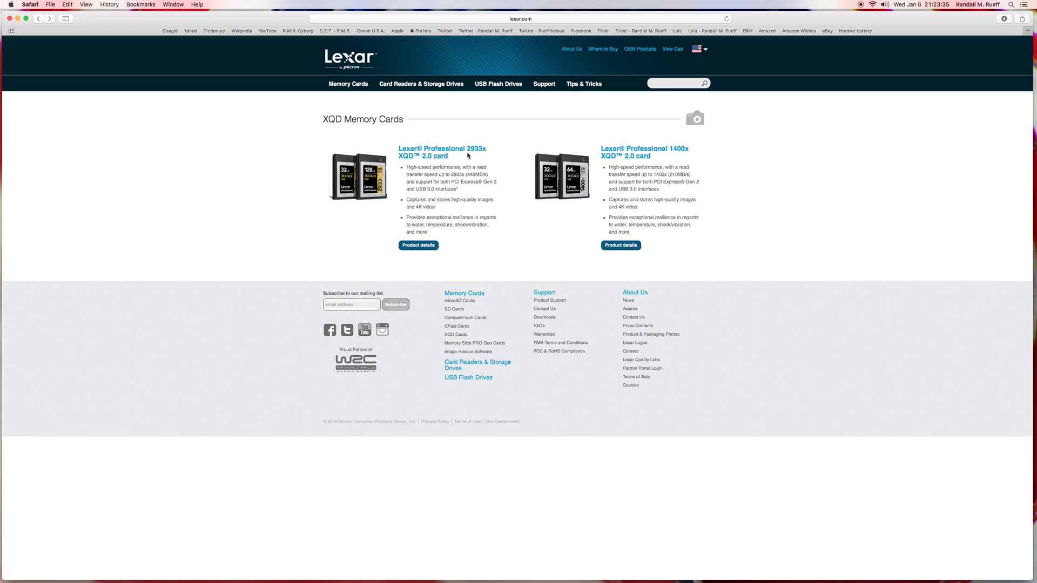
mouse_move(473, 156)
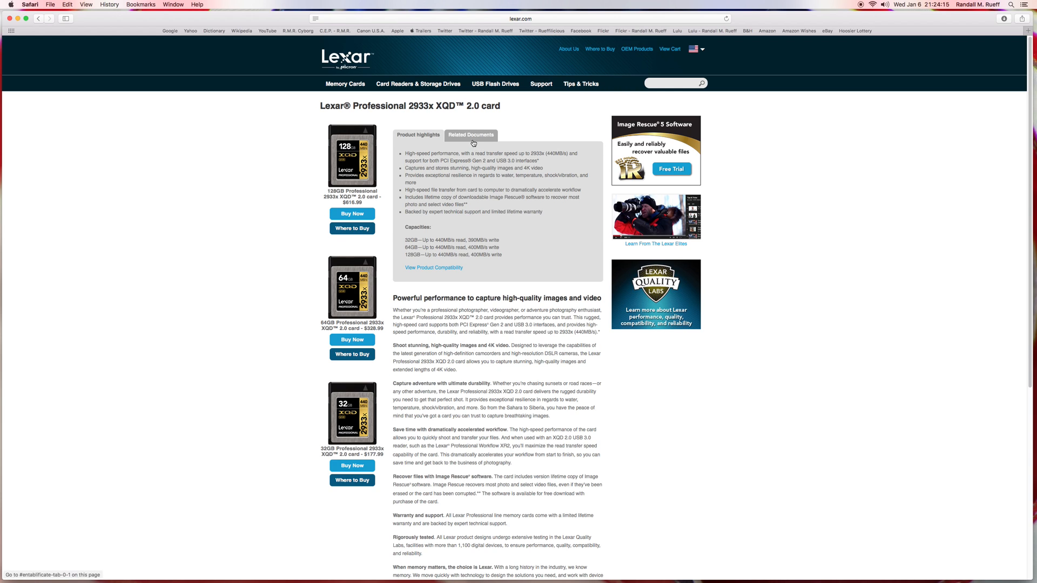
- Show the 2933x card's Related Documents tab with its Product Literature link
left_click(471, 135)
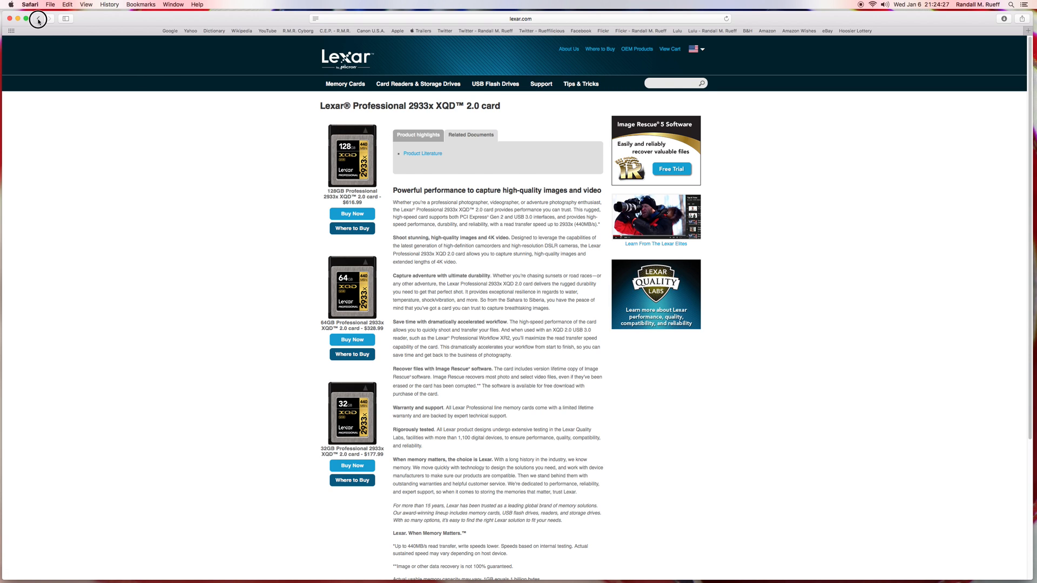
- Go back to the XQD Memory Cards listing with the 2933x and 1400x cards
left_click(39, 20)
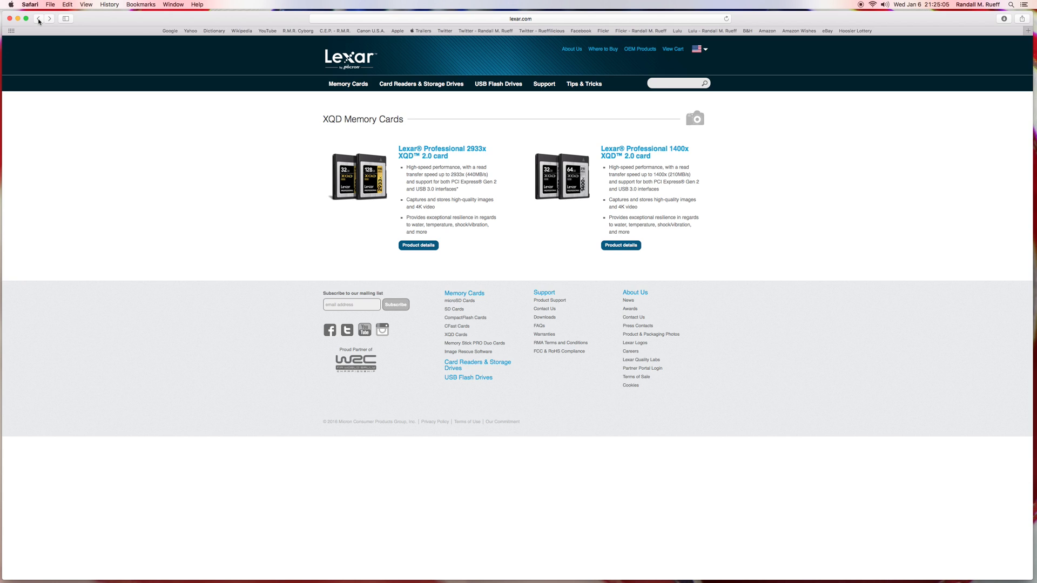
mouse_move(201, 81)
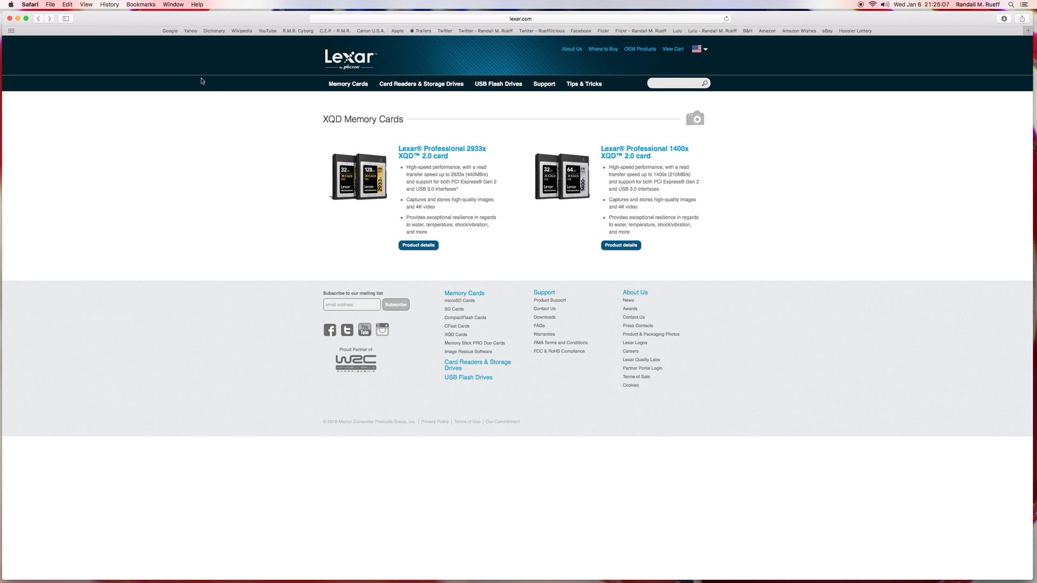
mouse_move(303, 125)
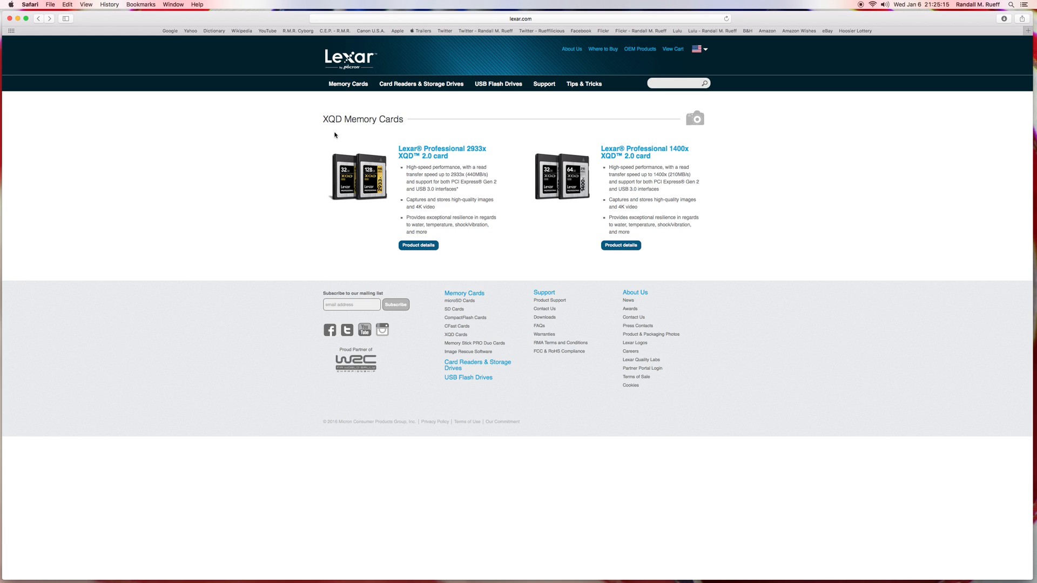
mouse_move(439, 166)
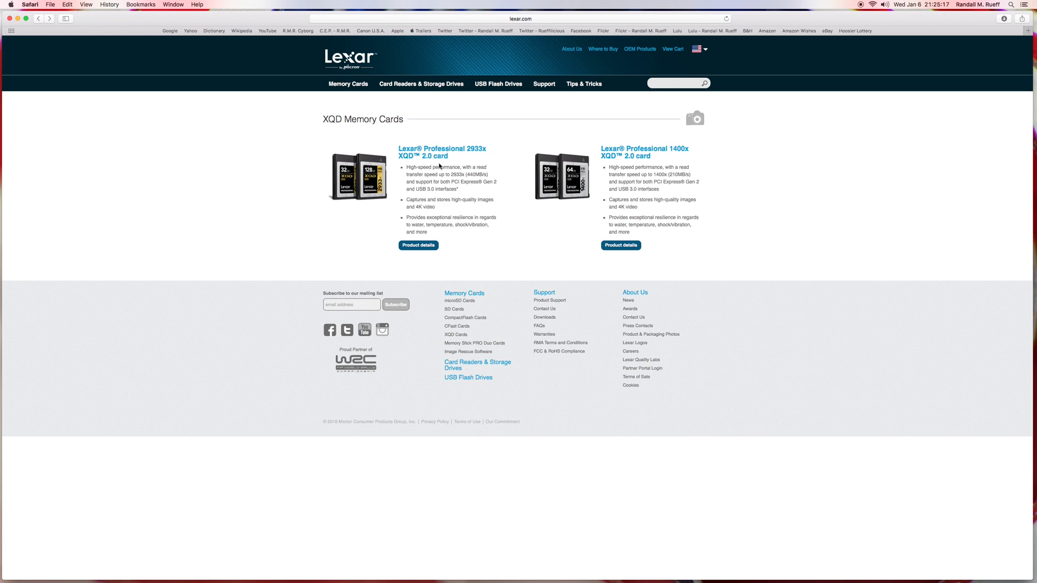
mouse_move(444, 160)
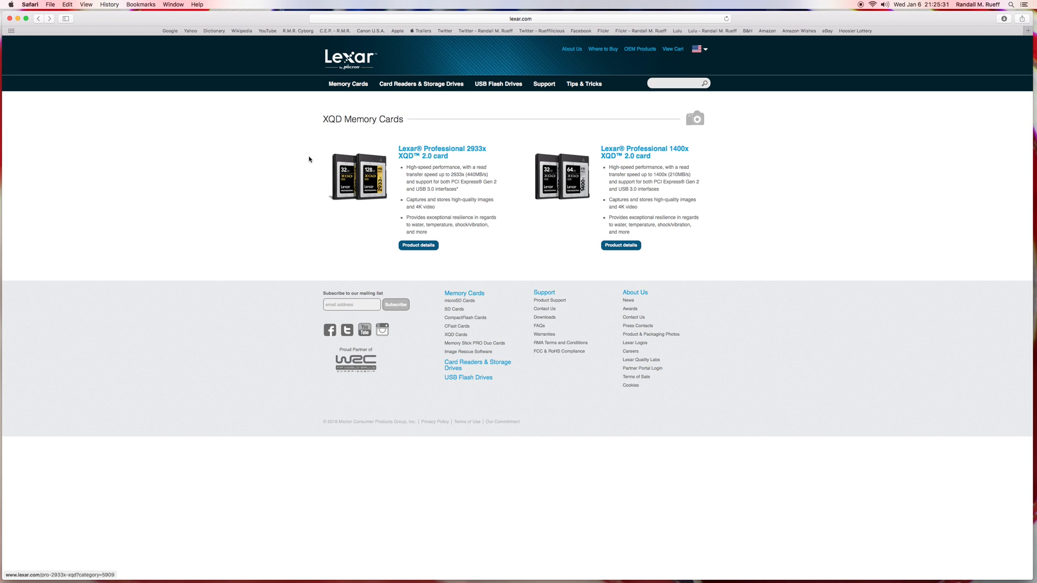
mouse_move(300, 154)
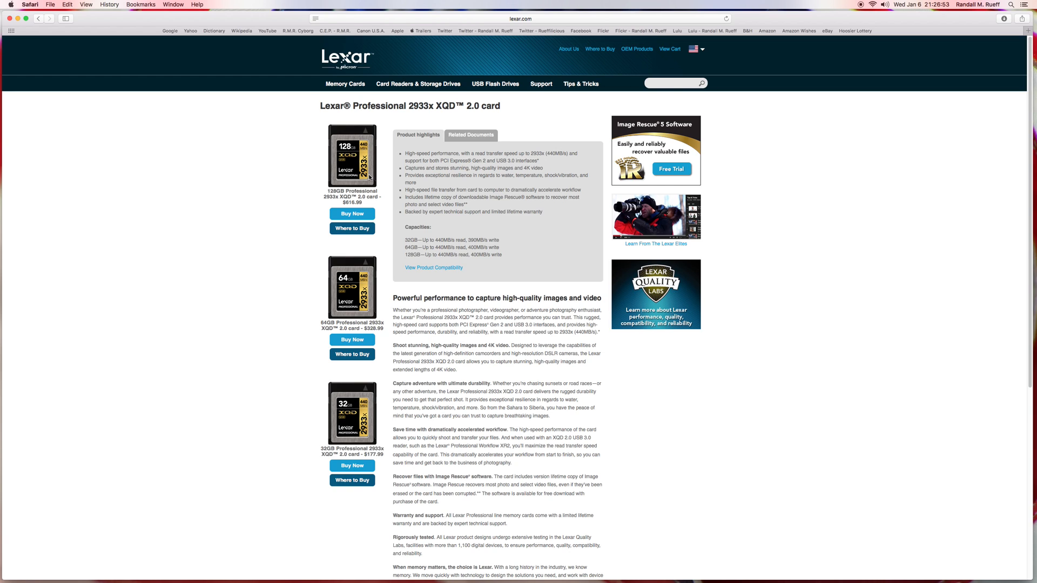
mouse_move(401, 91)
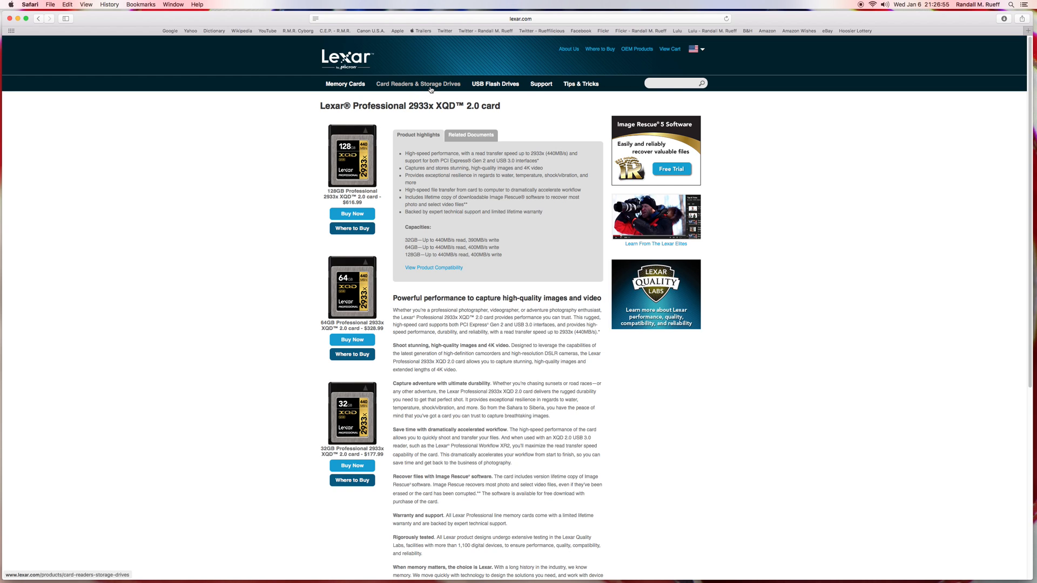
- Visit Card Readers & Storage Drives, then the Memory Cards overview with microSDHC and SDHC ranges
left_click(418, 84)
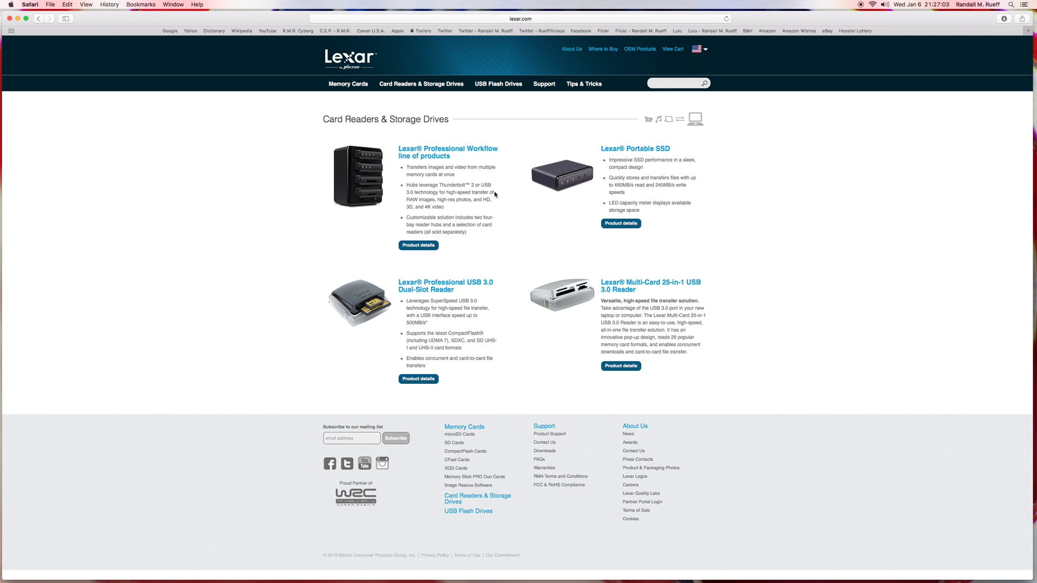
mouse_move(562, 88)
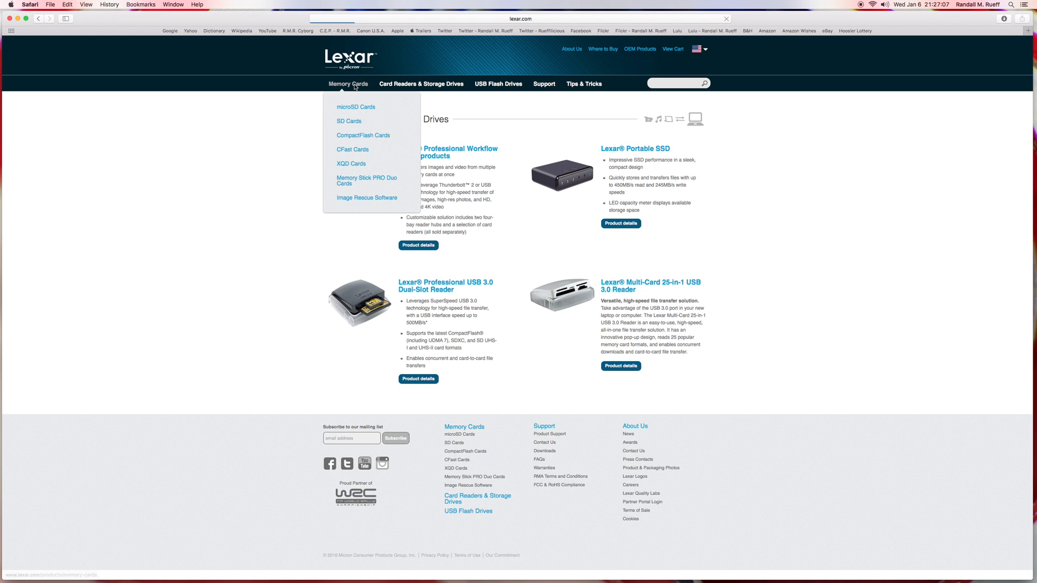
left_click(348, 84)
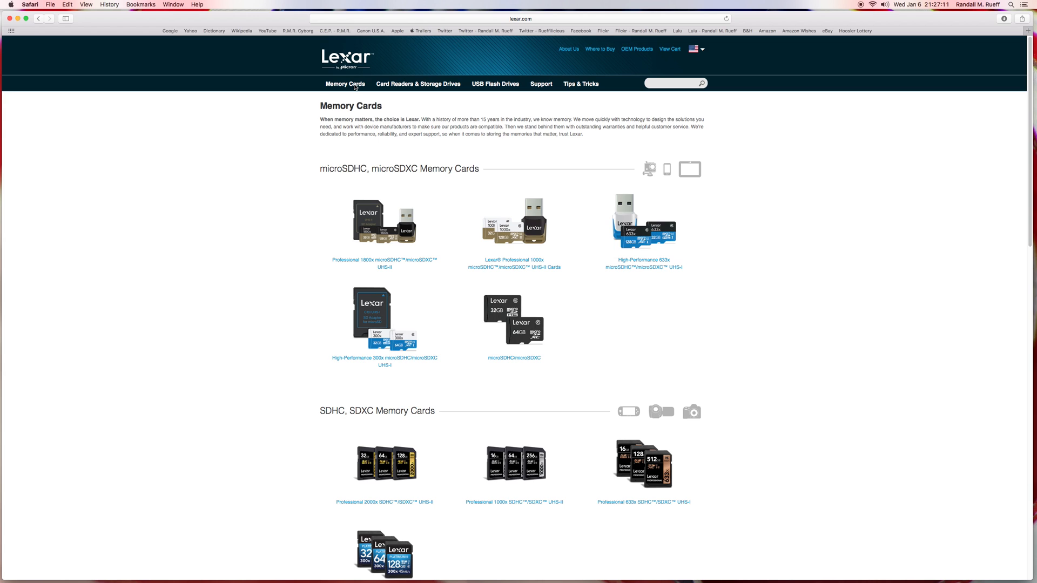
left_click(344, 83)
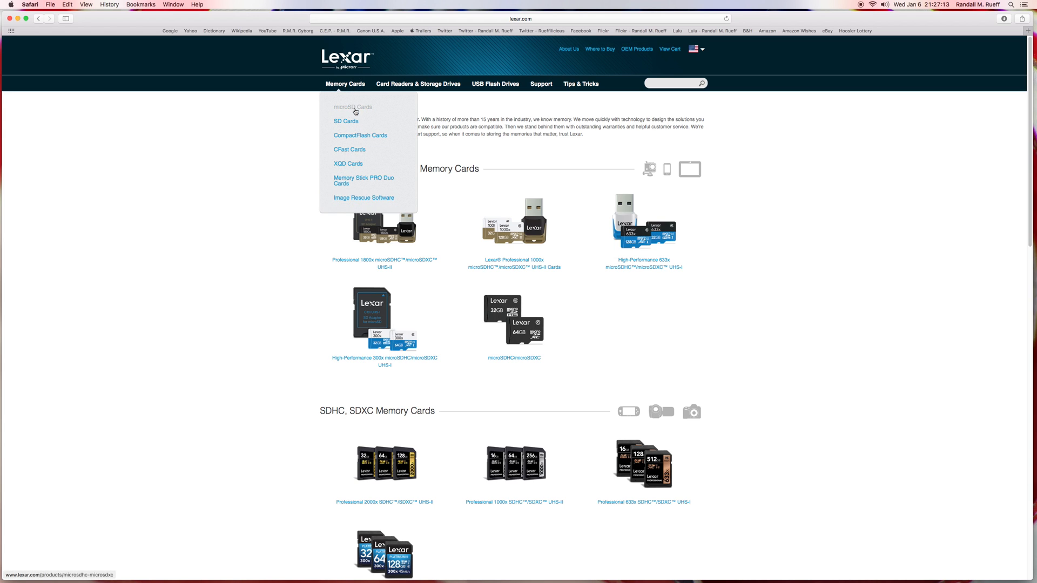
mouse_move(355, 166)
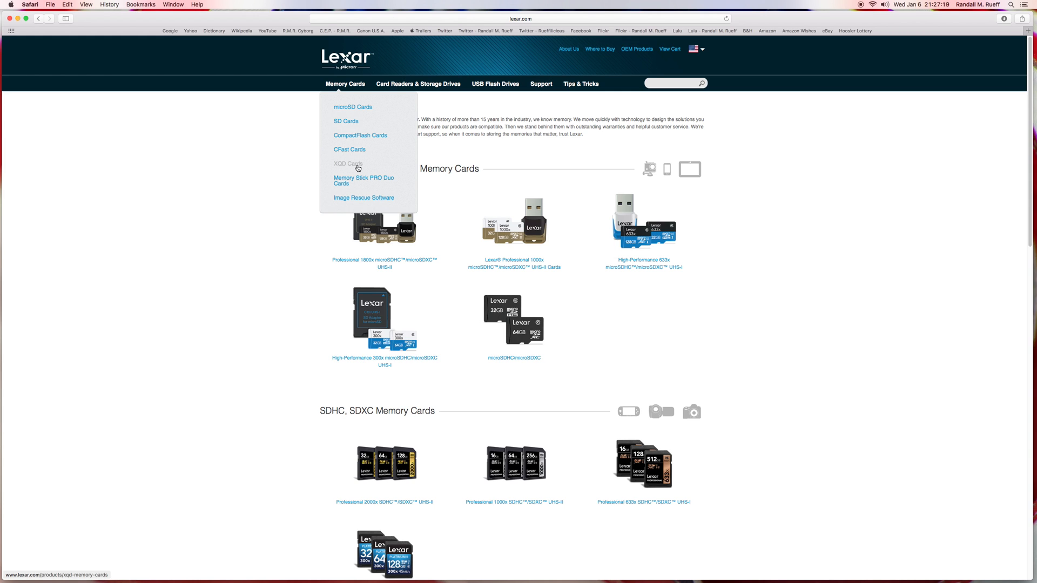
- Choose XQD Cards to list the Professional 2933x and 1400x XQD 2.0 cards
left_click(347, 164)
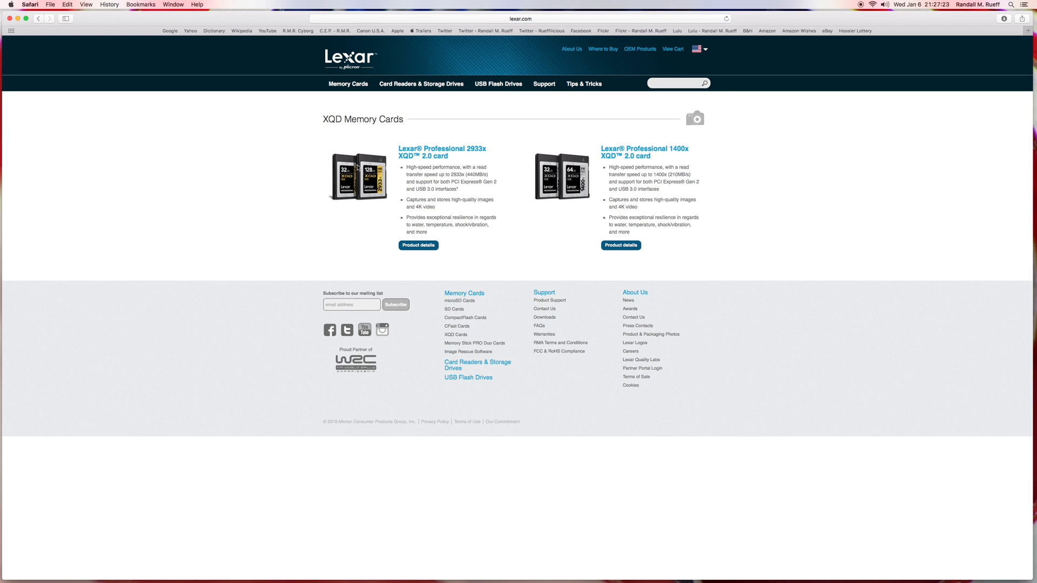
mouse_move(412, 213)
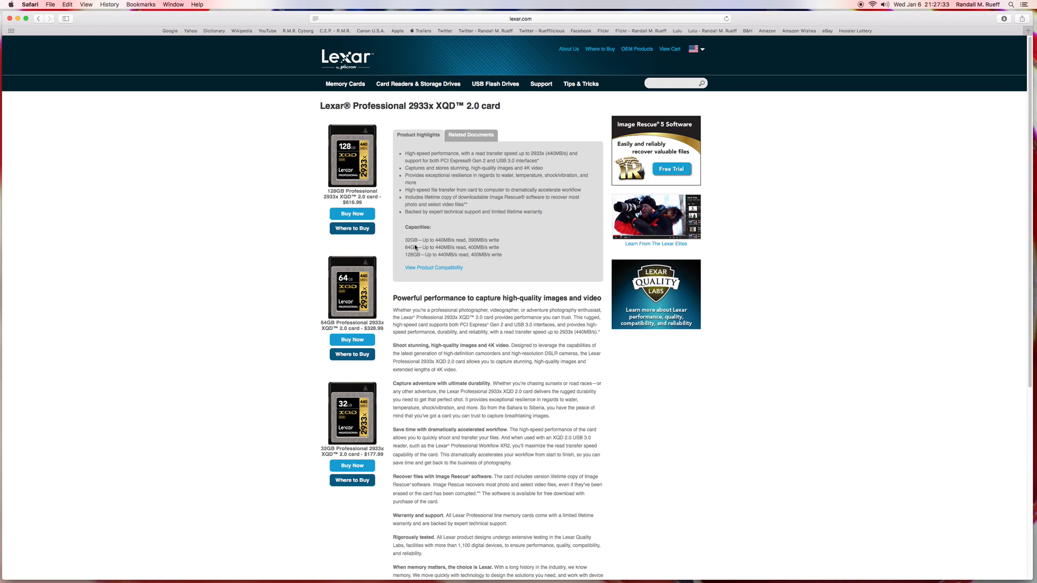
mouse_move(434, 228)
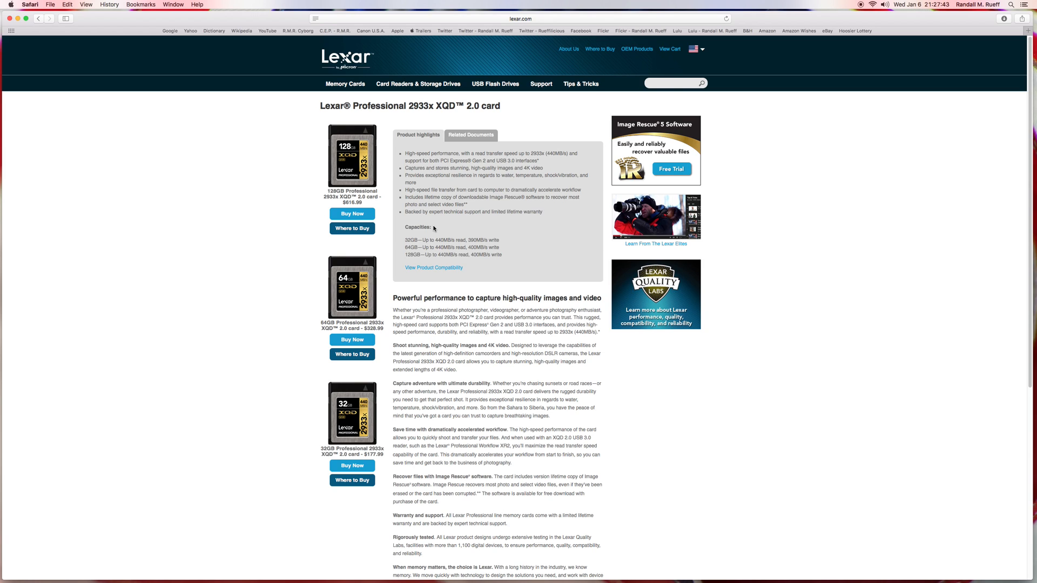
mouse_move(430, 226)
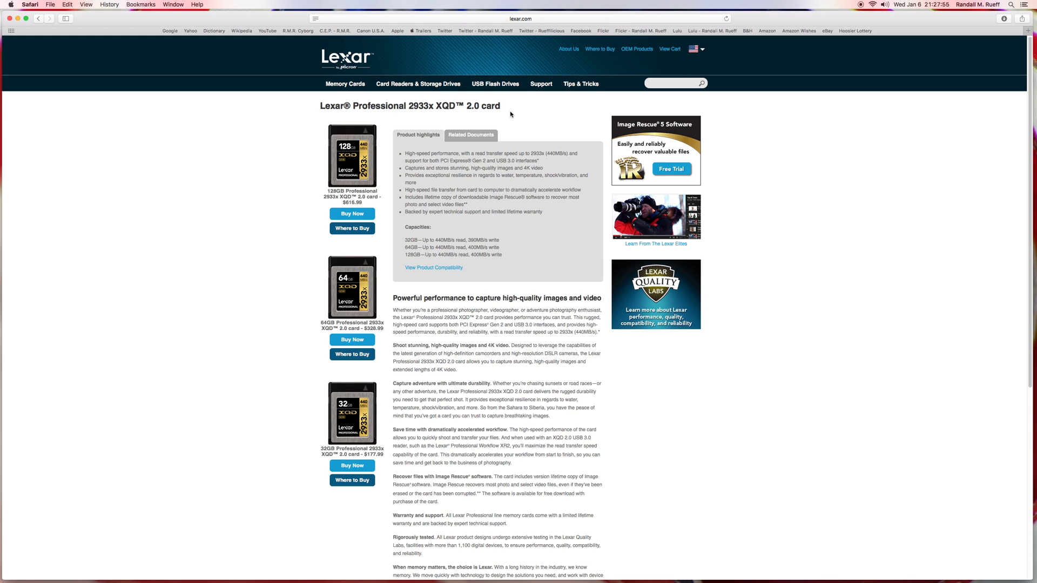
mouse_move(362, 87)
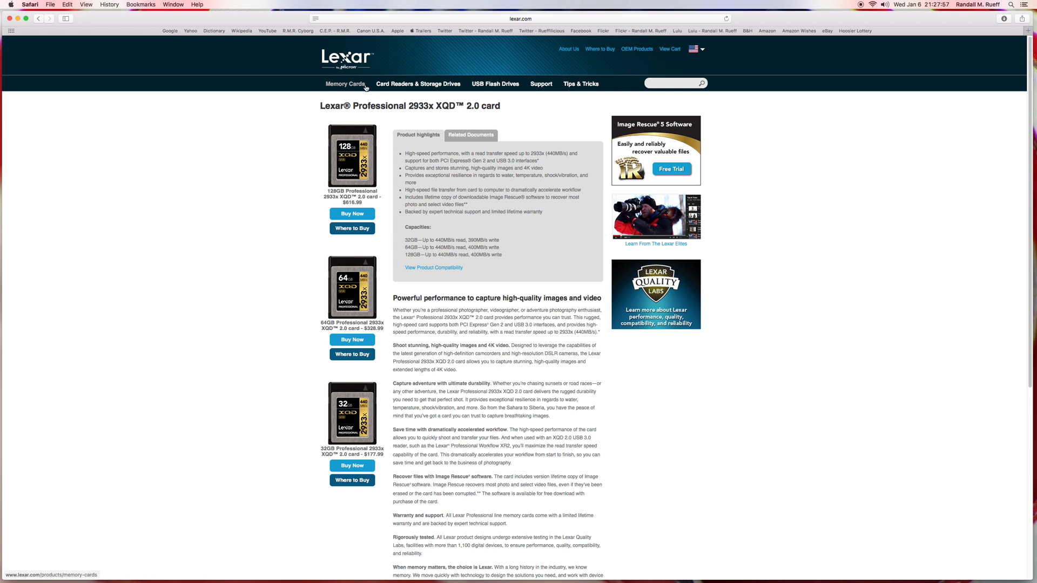
- Open the Memory Cards overview listing microSDHC/microSDXC and SDHC/SDXC ranges
left_click(345, 84)
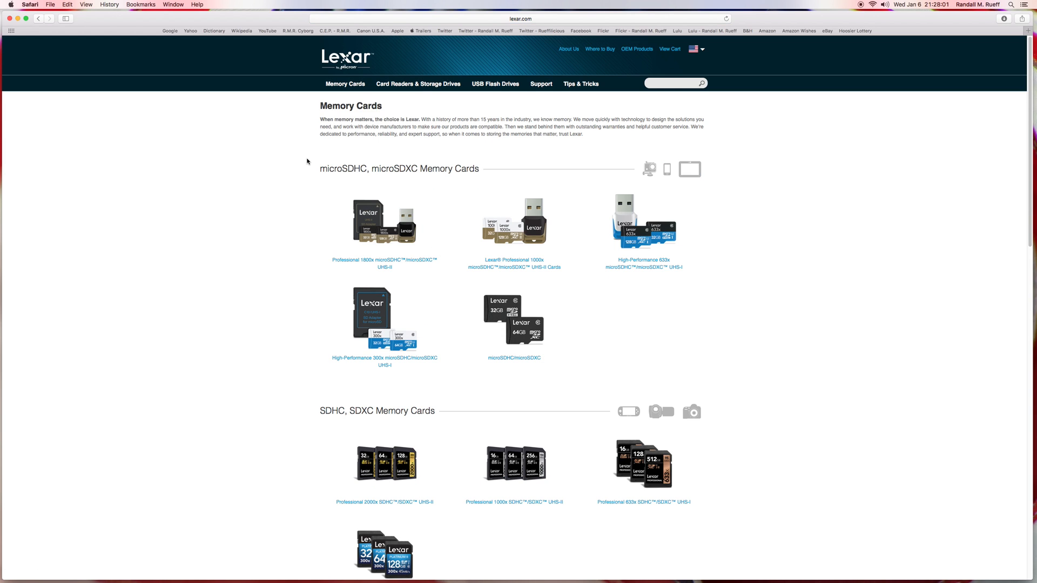
mouse_move(309, 159)
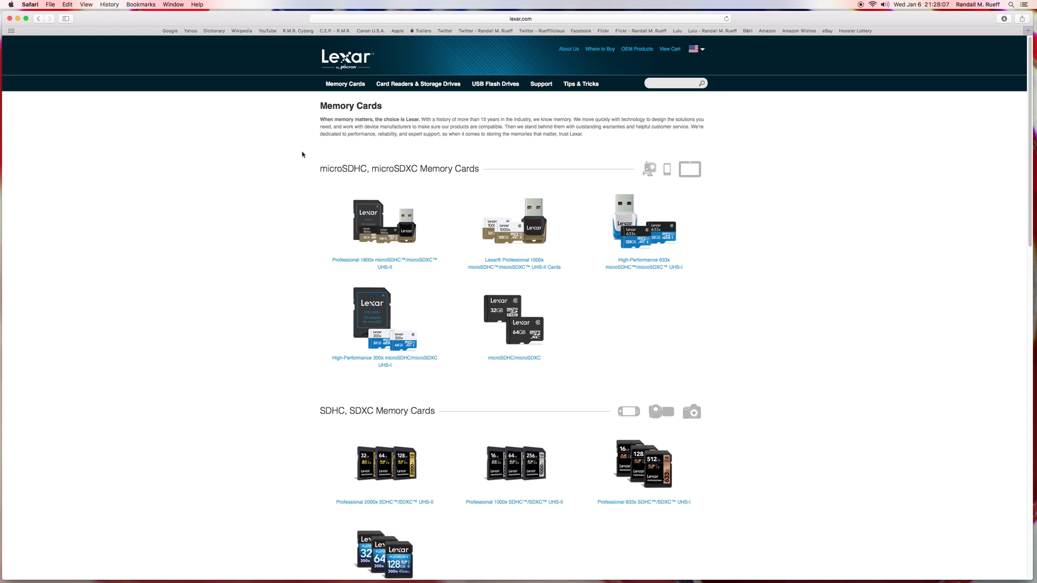
mouse_move(298, 152)
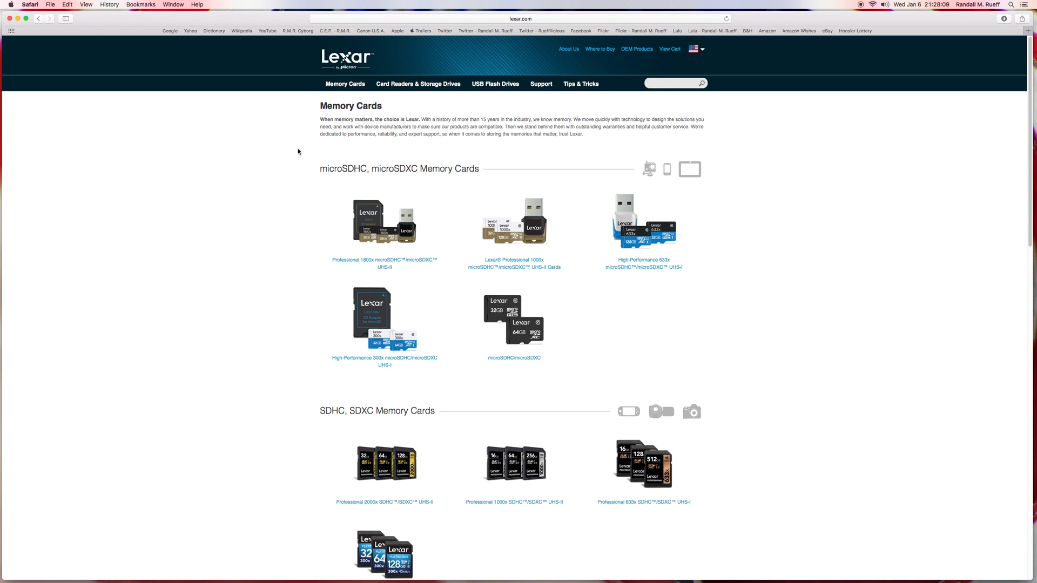
- Pick XQD Cards from the Memory Cards menu to show the 2933x and 1400x listing
left_click(345, 84)
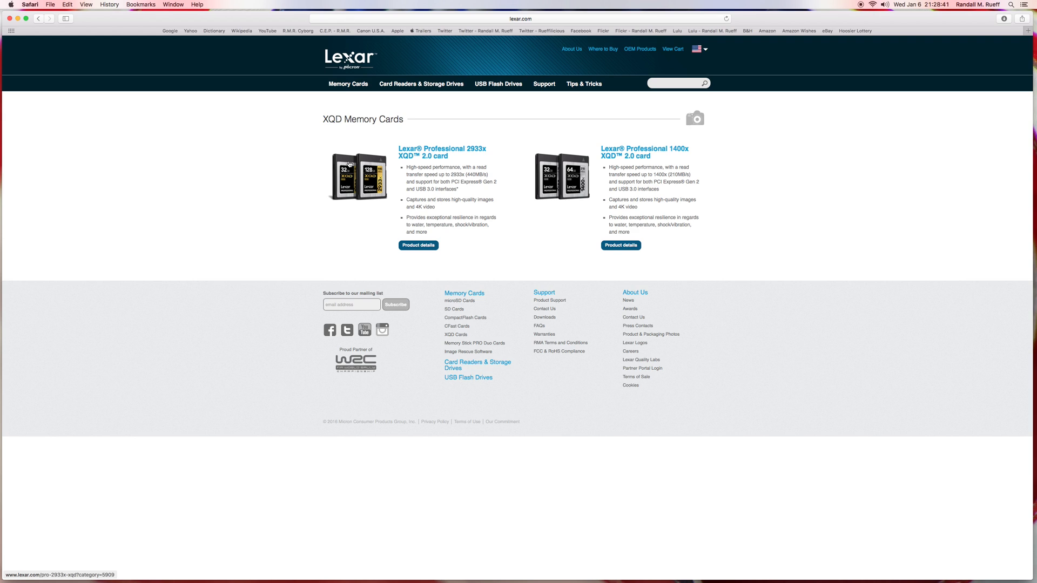
mouse_move(299, 109)
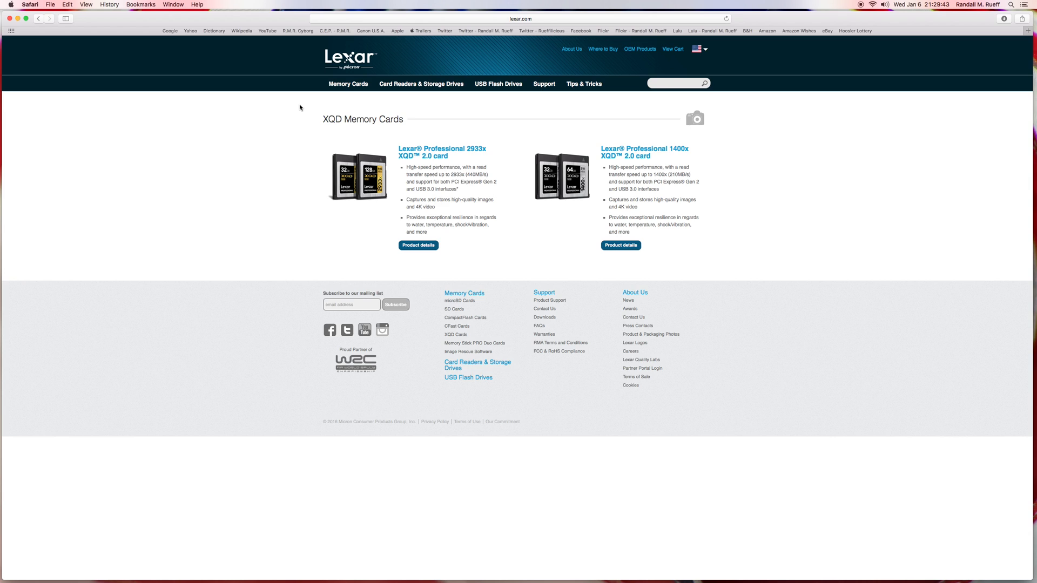
mouse_move(312, 131)
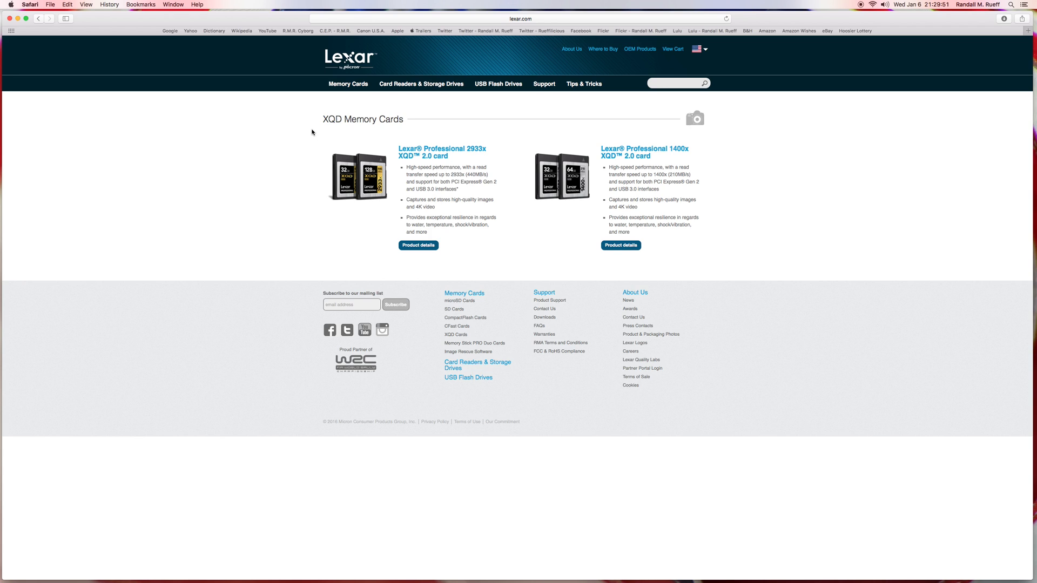
mouse_move(322, 129)
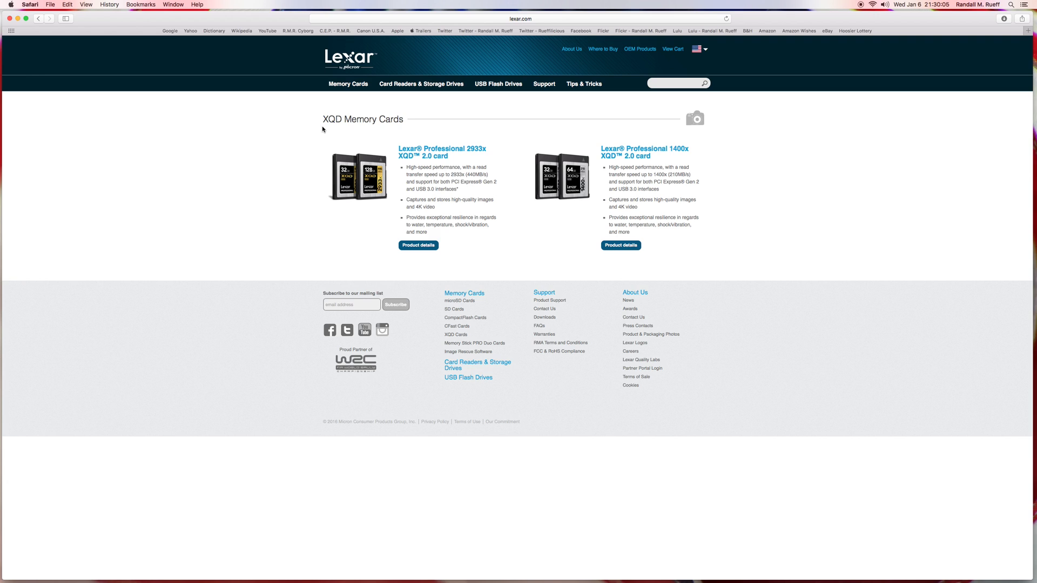
mouse_move(307, 119)
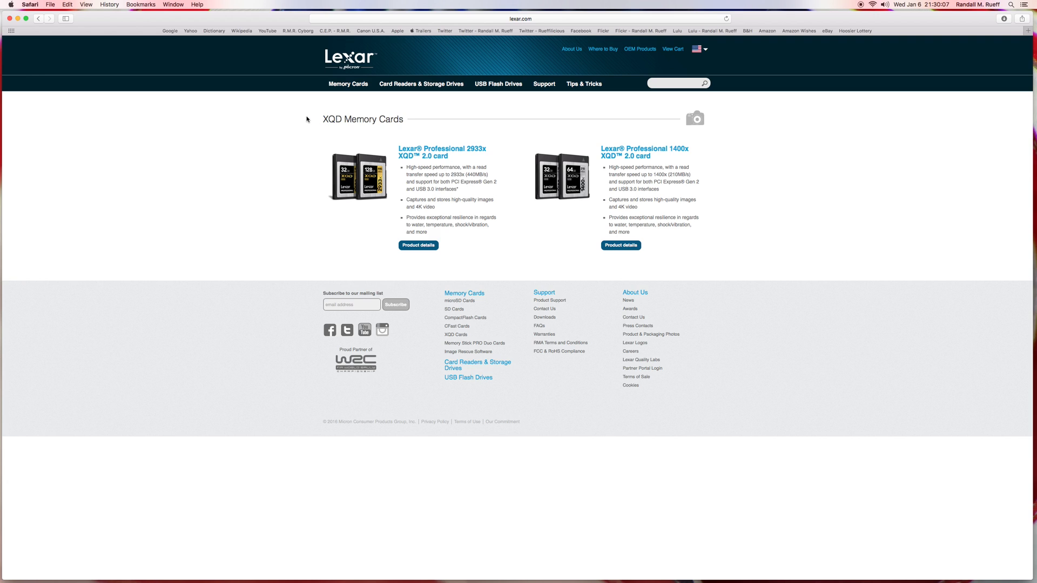
mouse_move(527, 109)
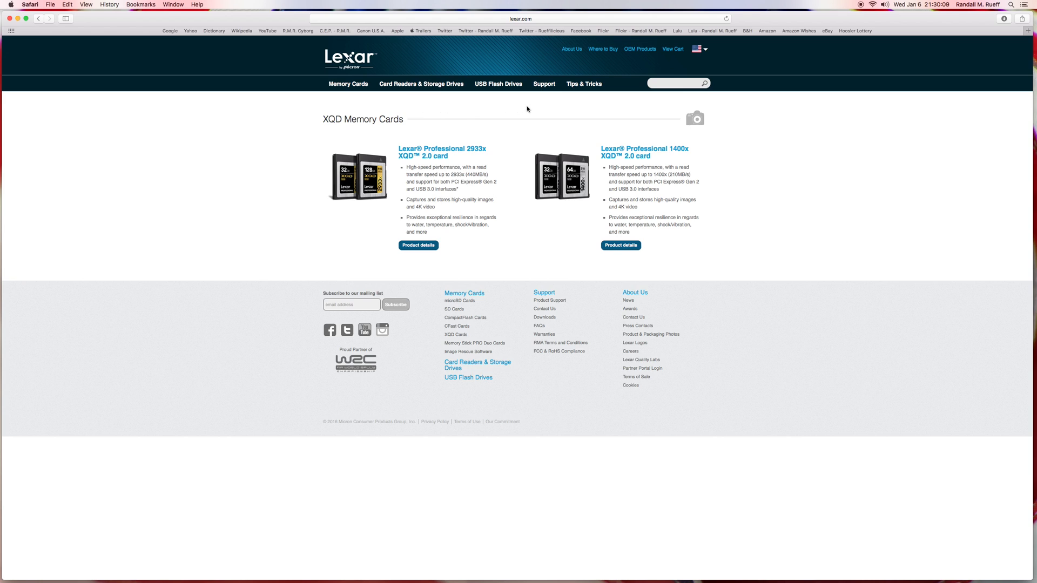
mouse_move(855, 91)
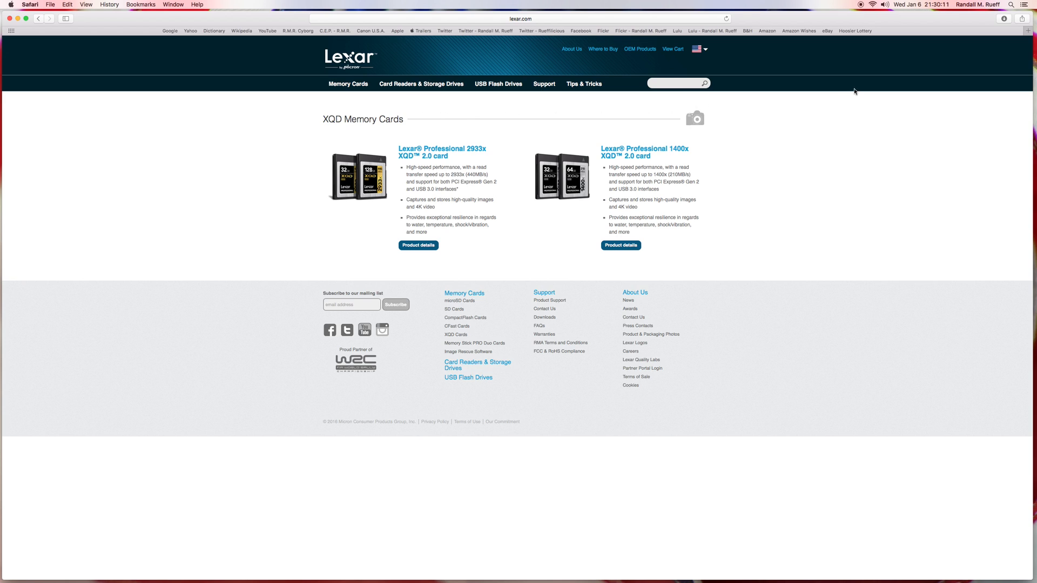